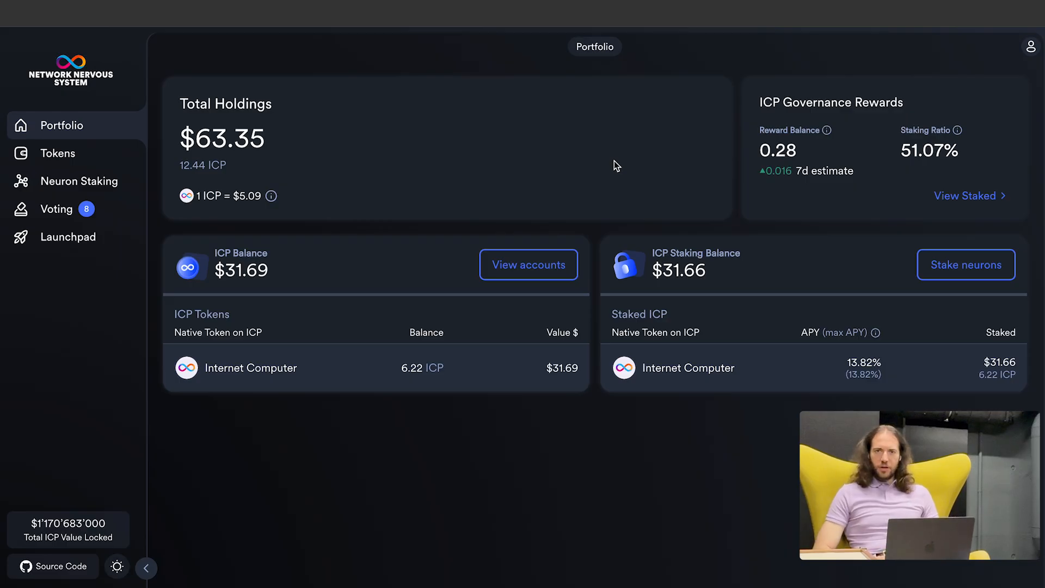
pyautogui.moveTo(669, 160)
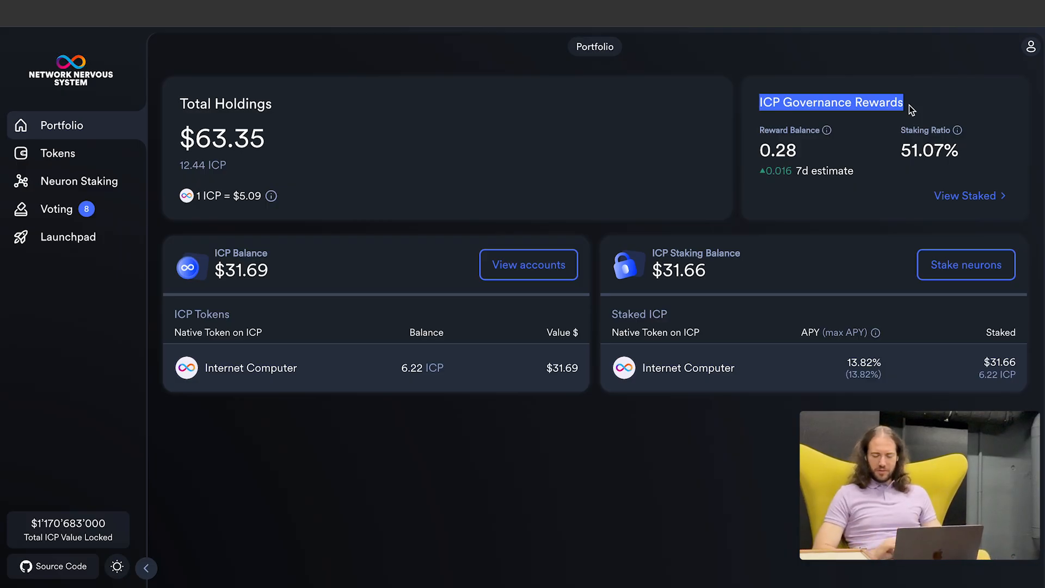
pyautogui.moveTo(870, 141)
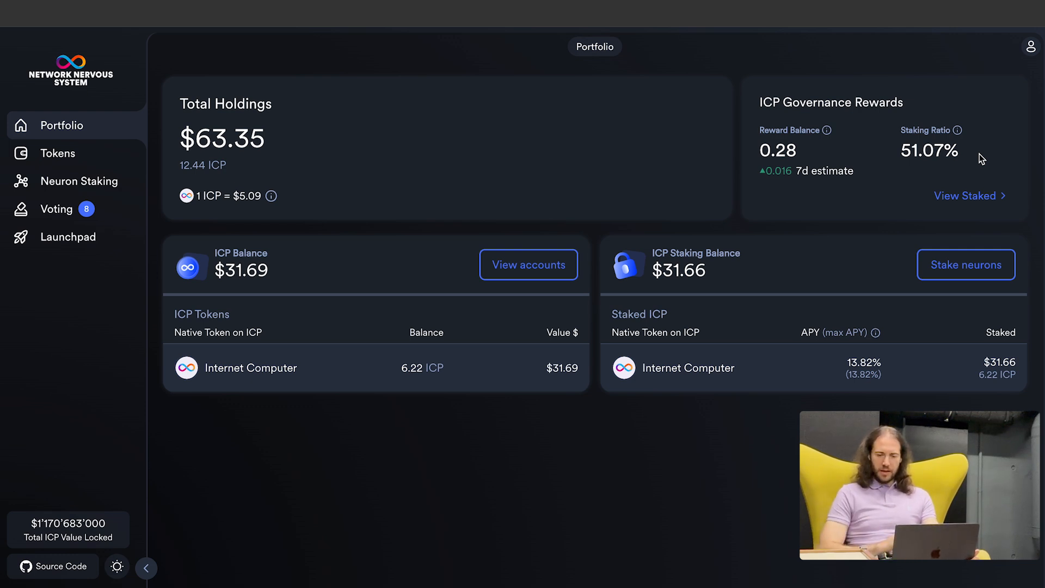
pyautogui.moveTo(796, 175)
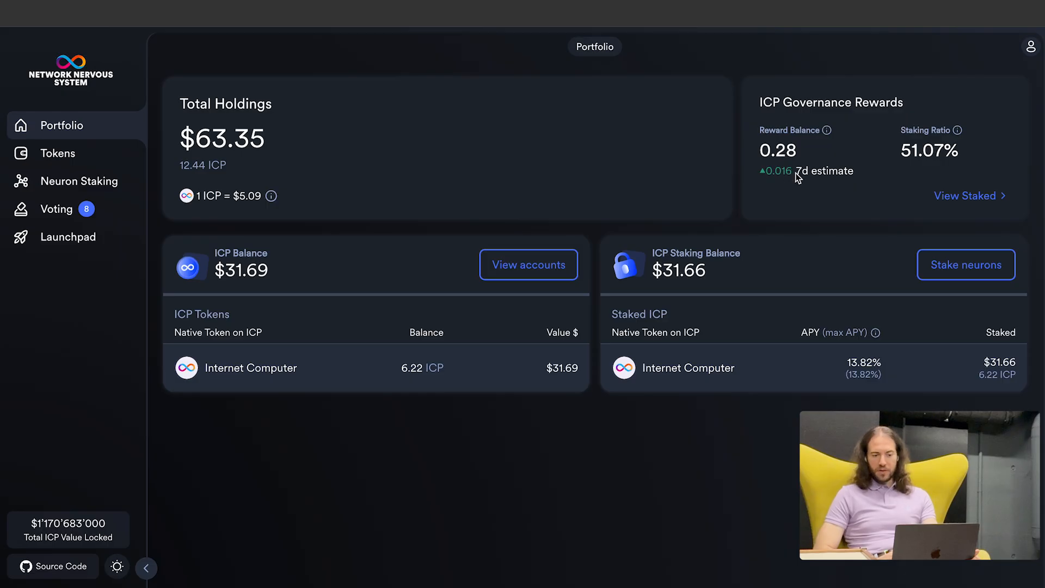
pyautogui.moveTo(862, 176)
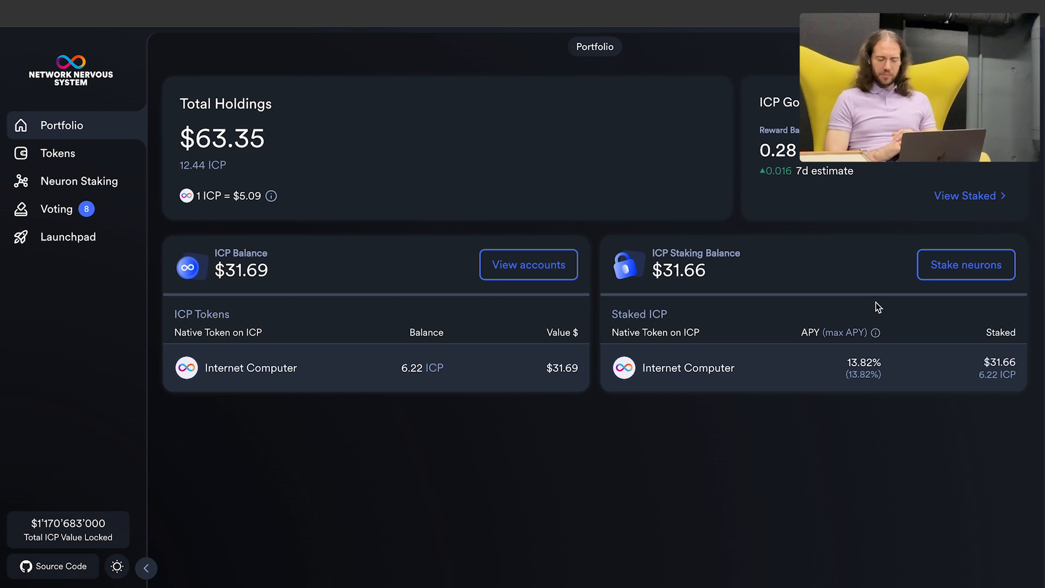
pyautogui.moveTo(711, 268)
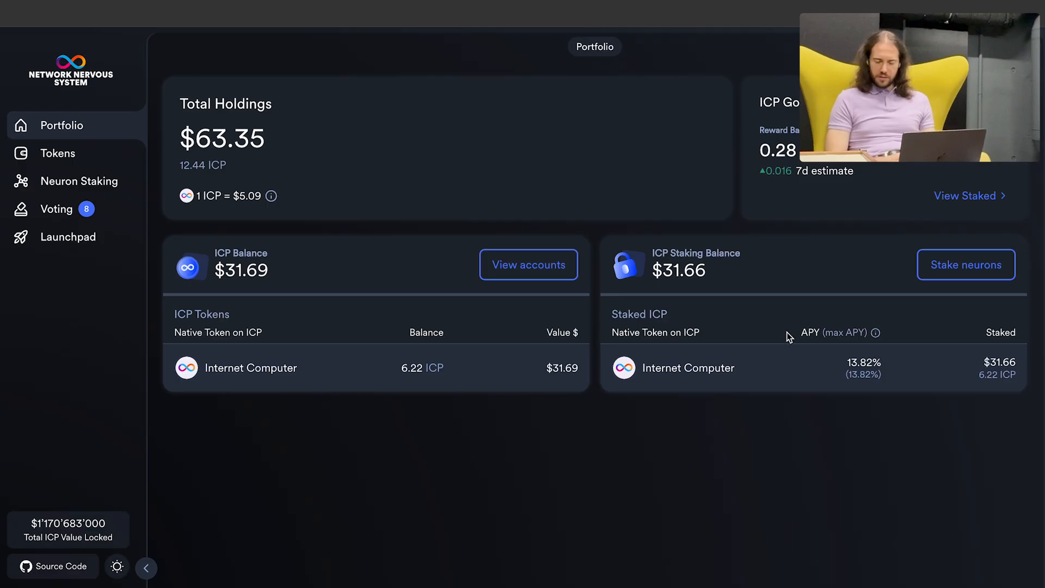
pyautogui.moveTo(875, 333)
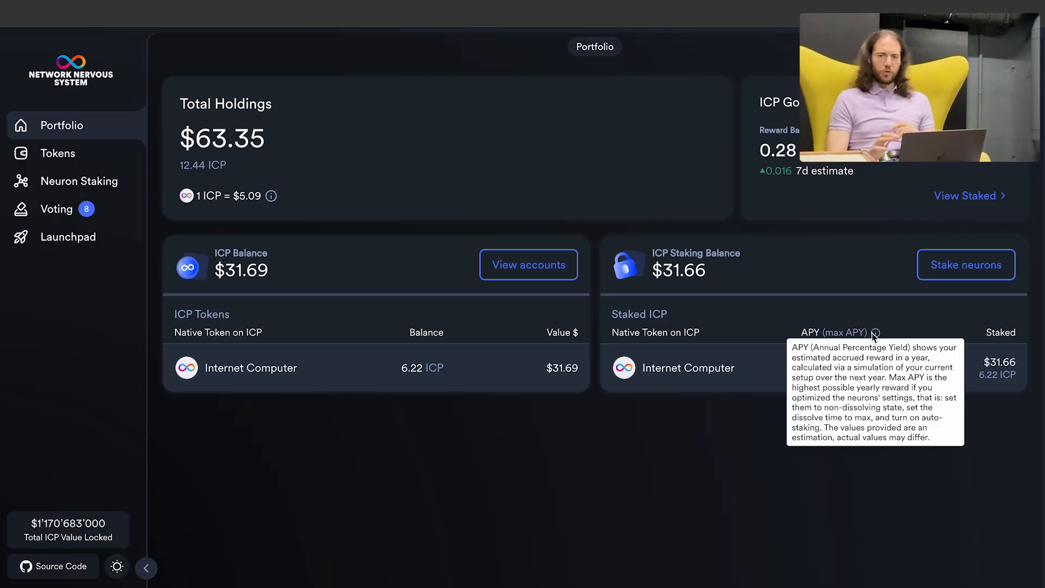
pyautogui.moveTo(875, 410)
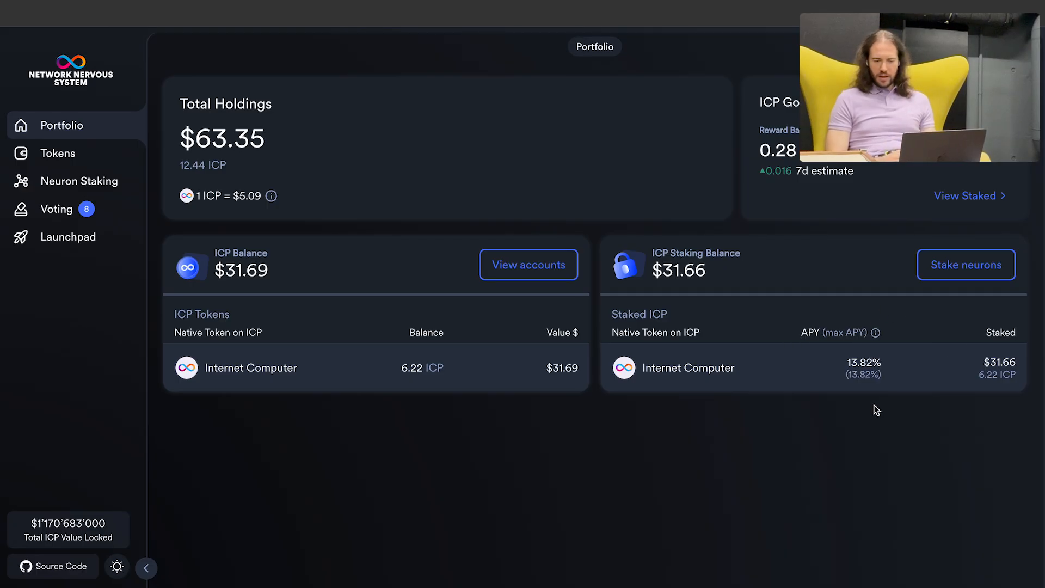
pyautogui.moveTo(831, 376)
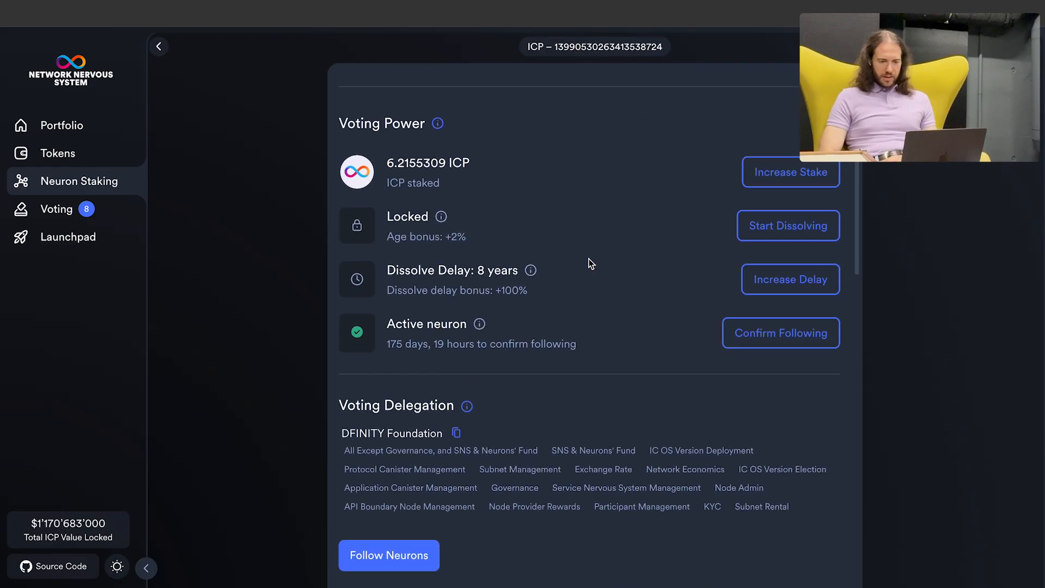
pyautogui.scroll(-3)
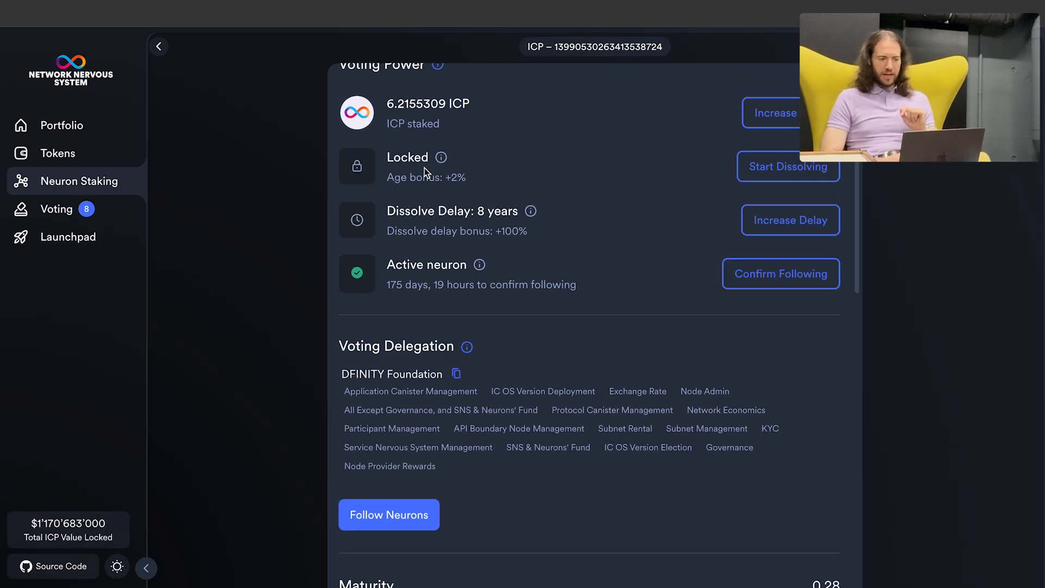
pyautogui.moveTo(529, 178)
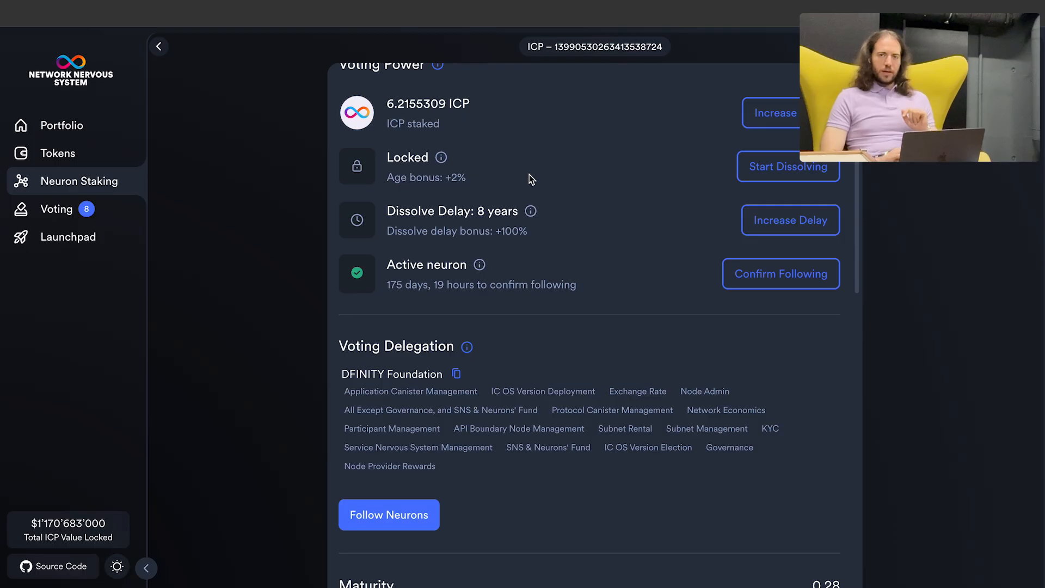
pyautogui.scroll(-3)
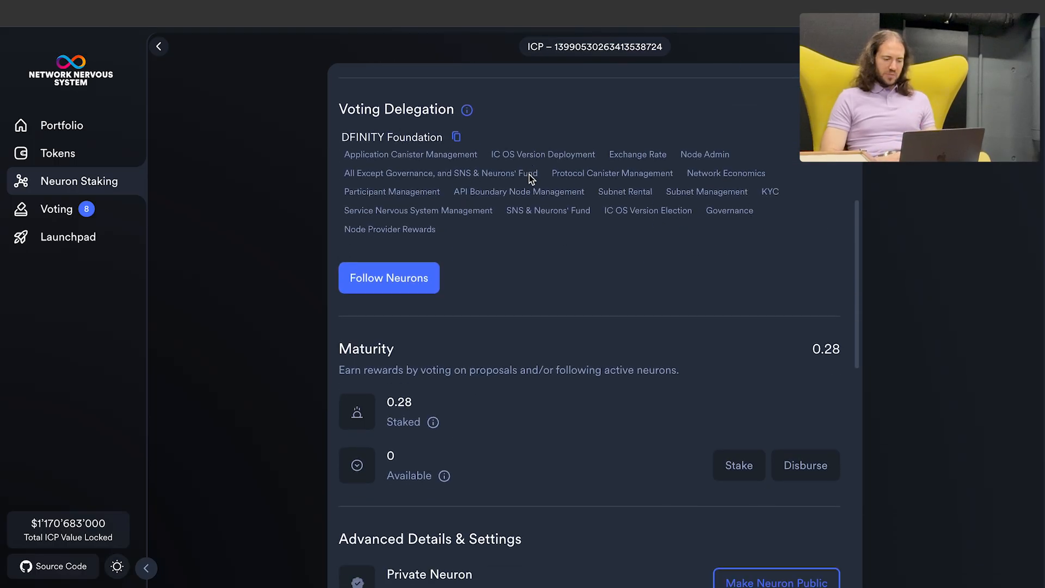
pyautogui.scroll(-3)
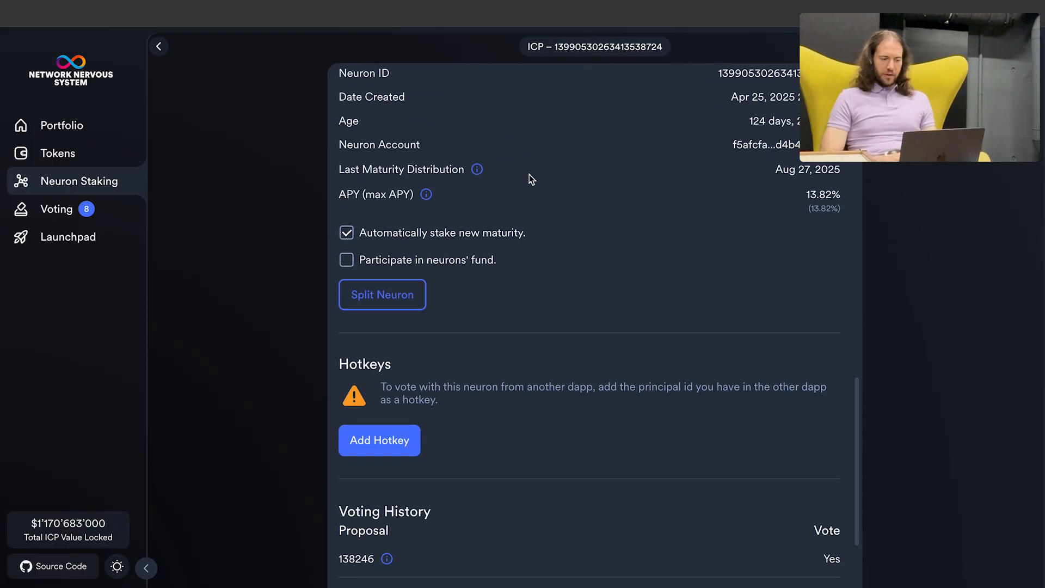
pyautogui.moveTo(542, 247)
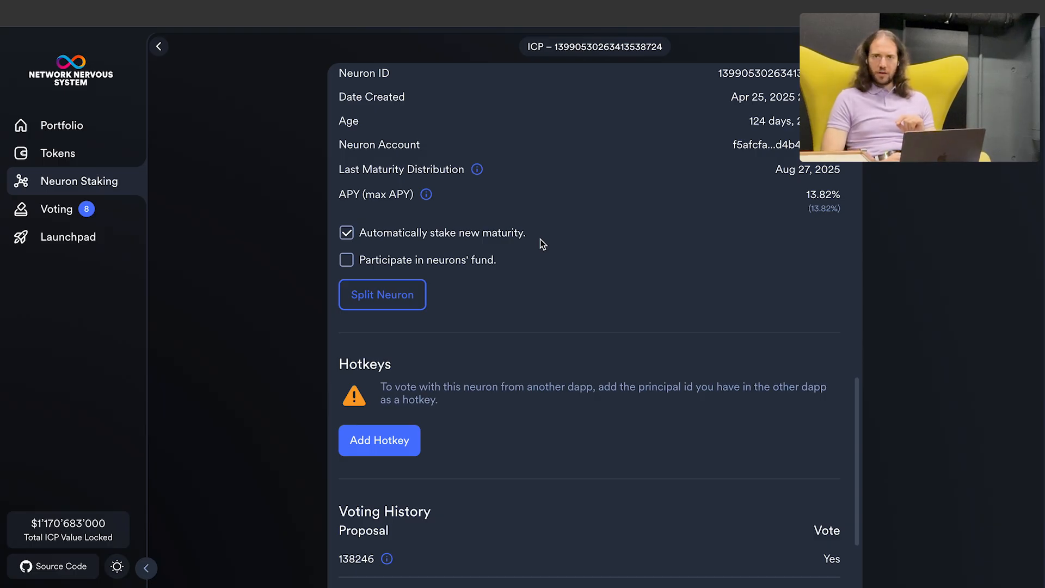
# Turn off automatic maturity staking for the neuron and confirm, dropping APY to 12.95%.
pyautogui.click(346, 233)
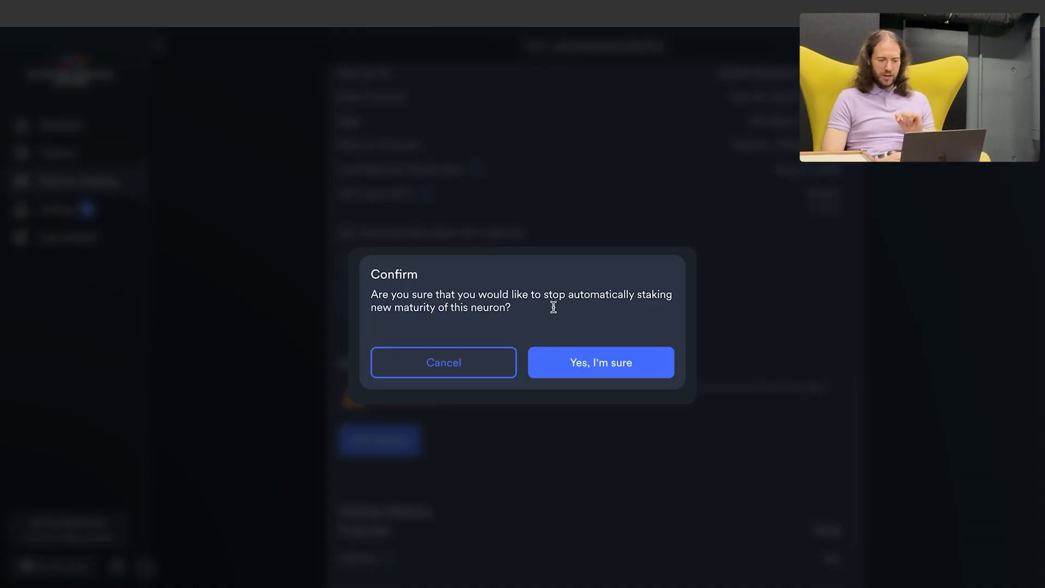
pyautogui.click(601, 362)
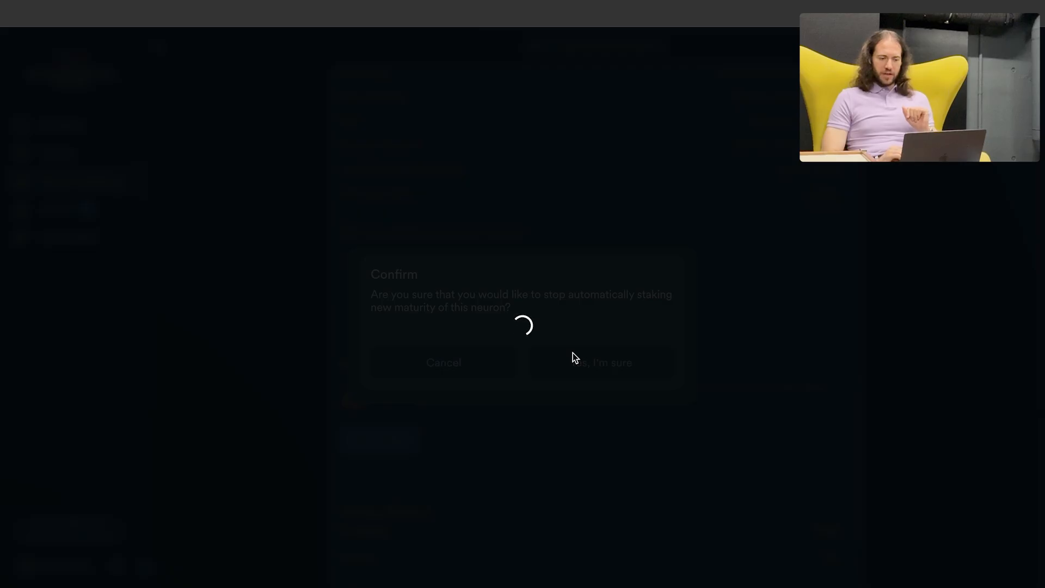
pyautogui.click(602, 363)
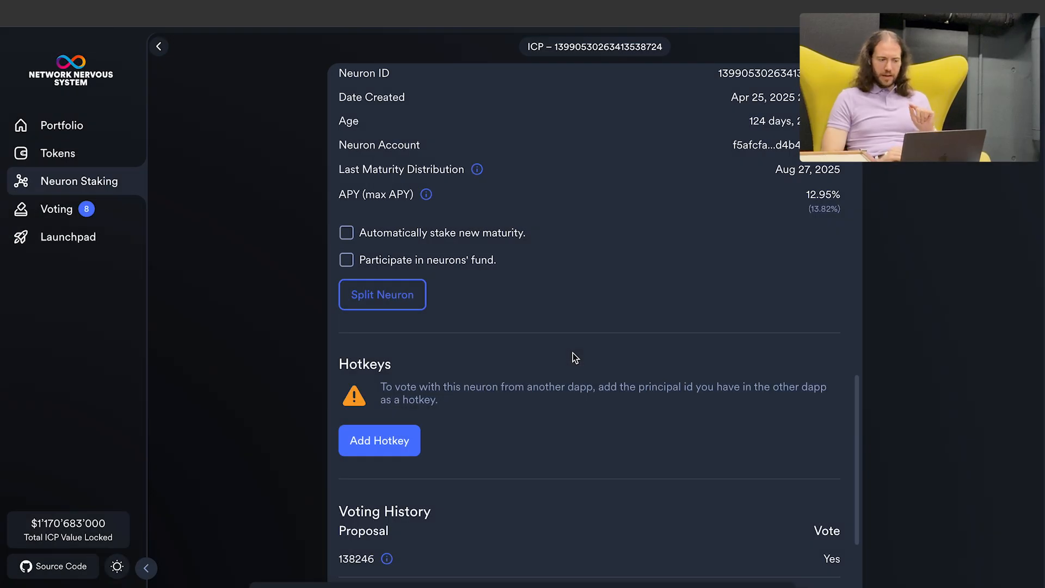
pyautogui.moveTo(804, 208)
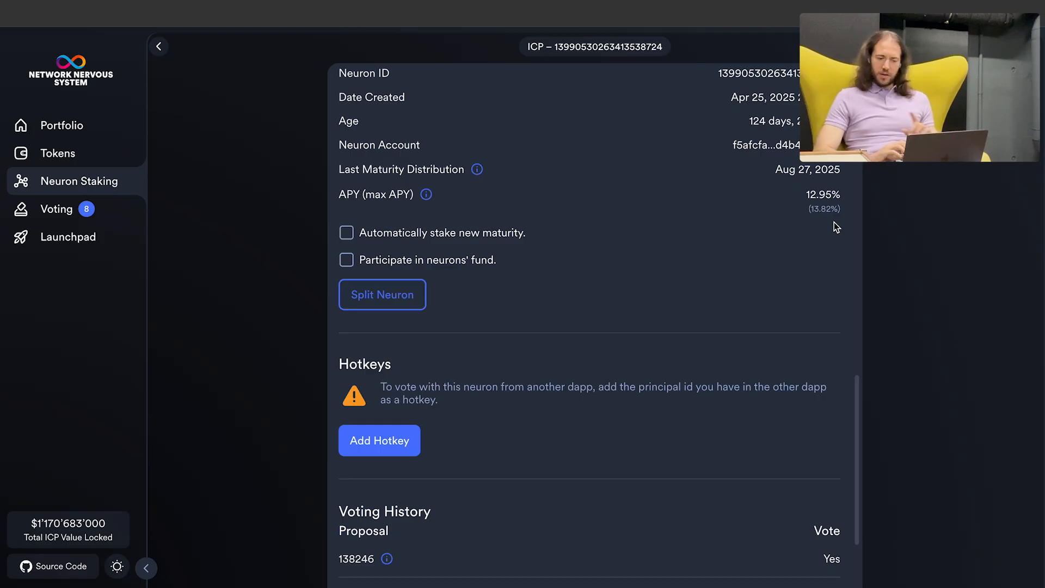
# Re-check 'Automatically stake new maturity' for the neuron and confirm with 'Yes, I'm sure'.
pyautogui.click(346, 233)
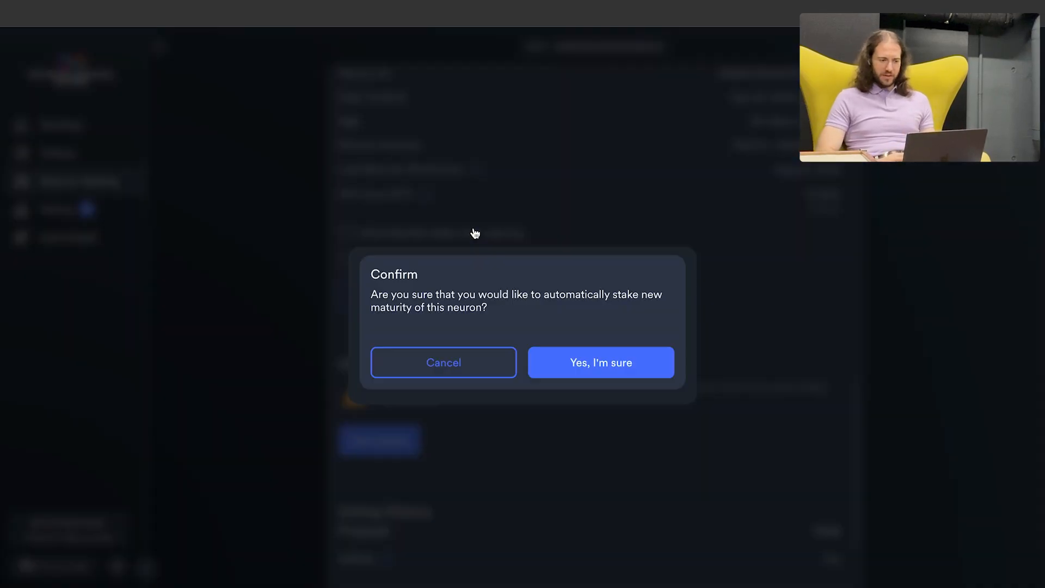
pyautogui.click(601, 362)
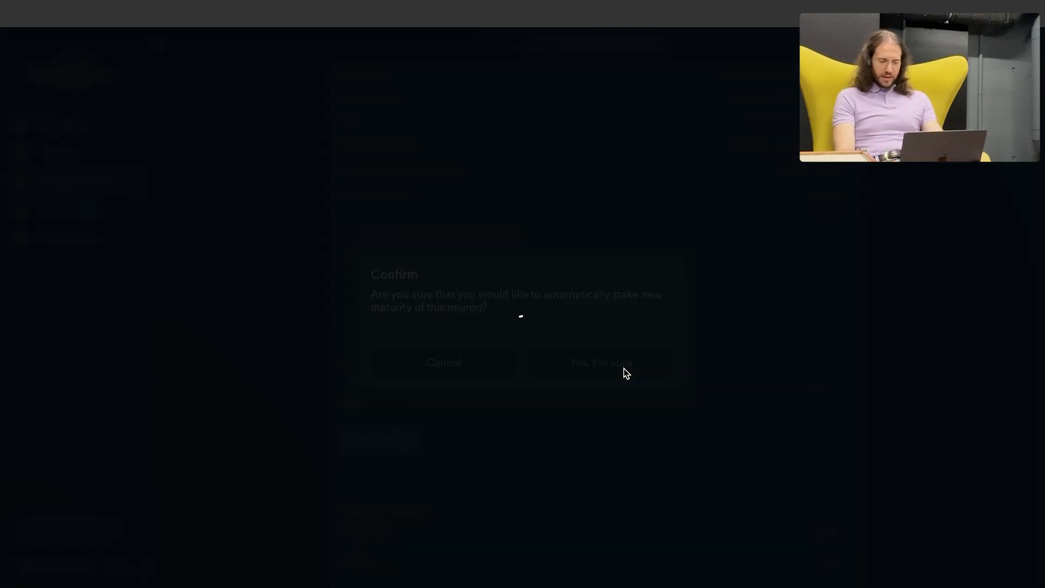
pyautogui.click(601, 362)
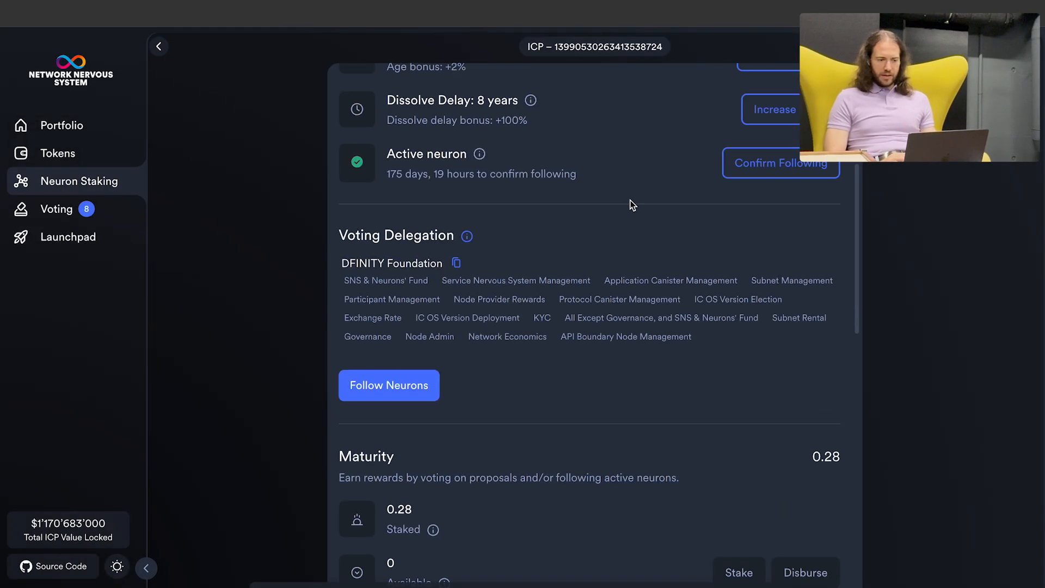
# Return to Neuron Staking and view the APY column: 6.22 ICP staked at 13.82%.
pyautogui.click(159, 45)
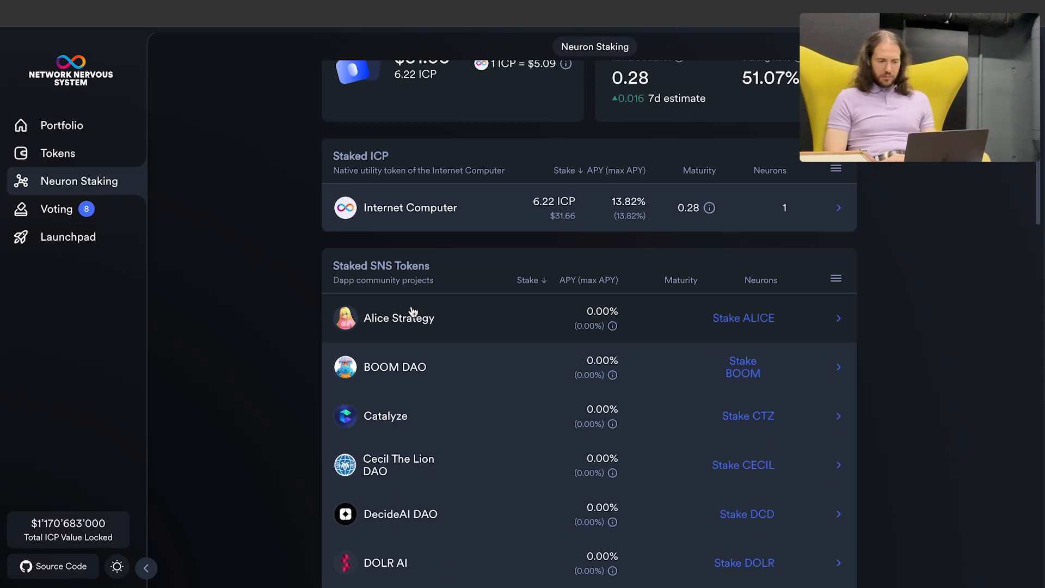
pyautogui.scroll(-3)
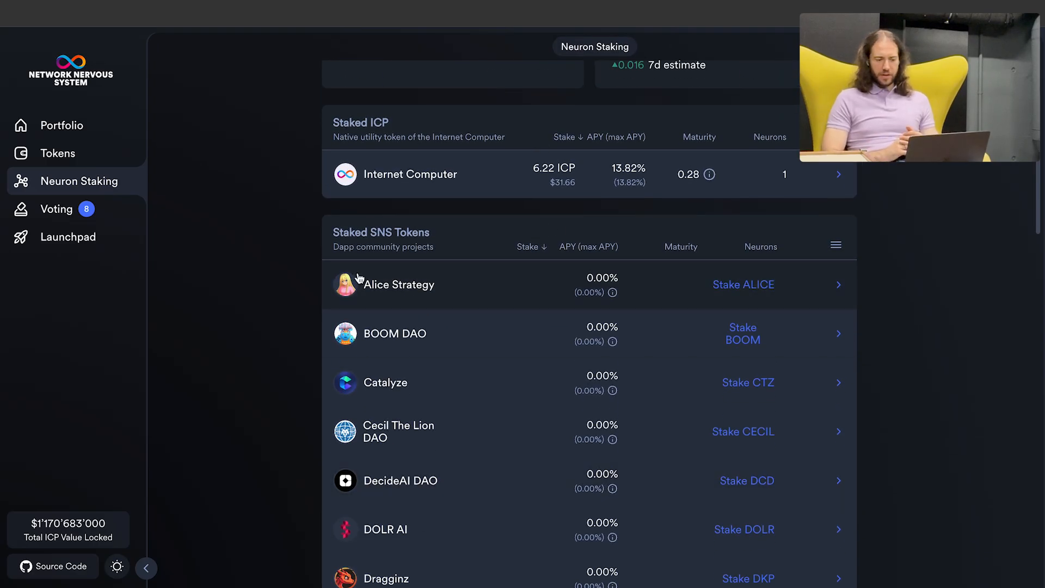
pyautogui.moveTo(448, 284)
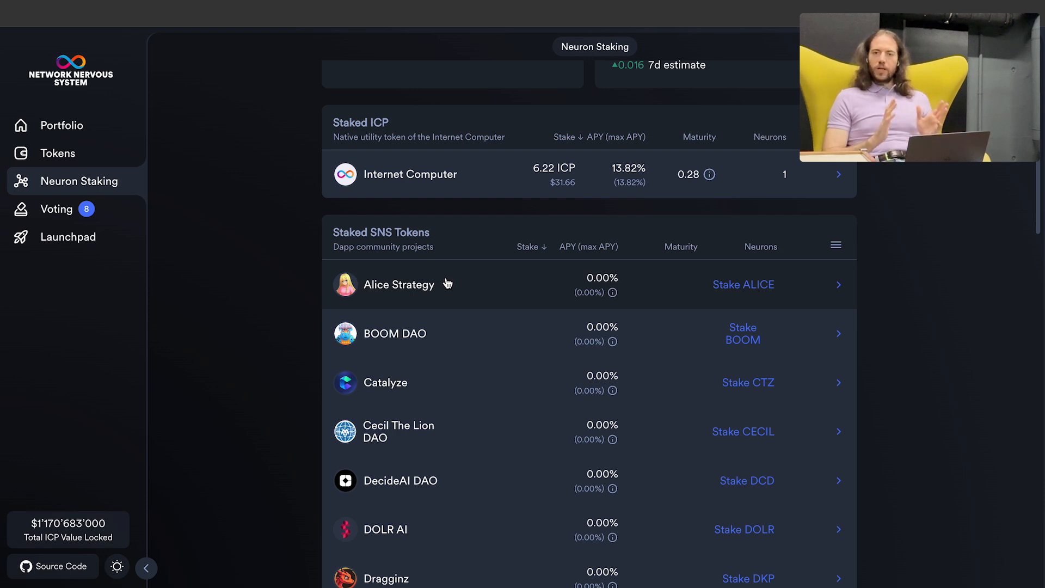